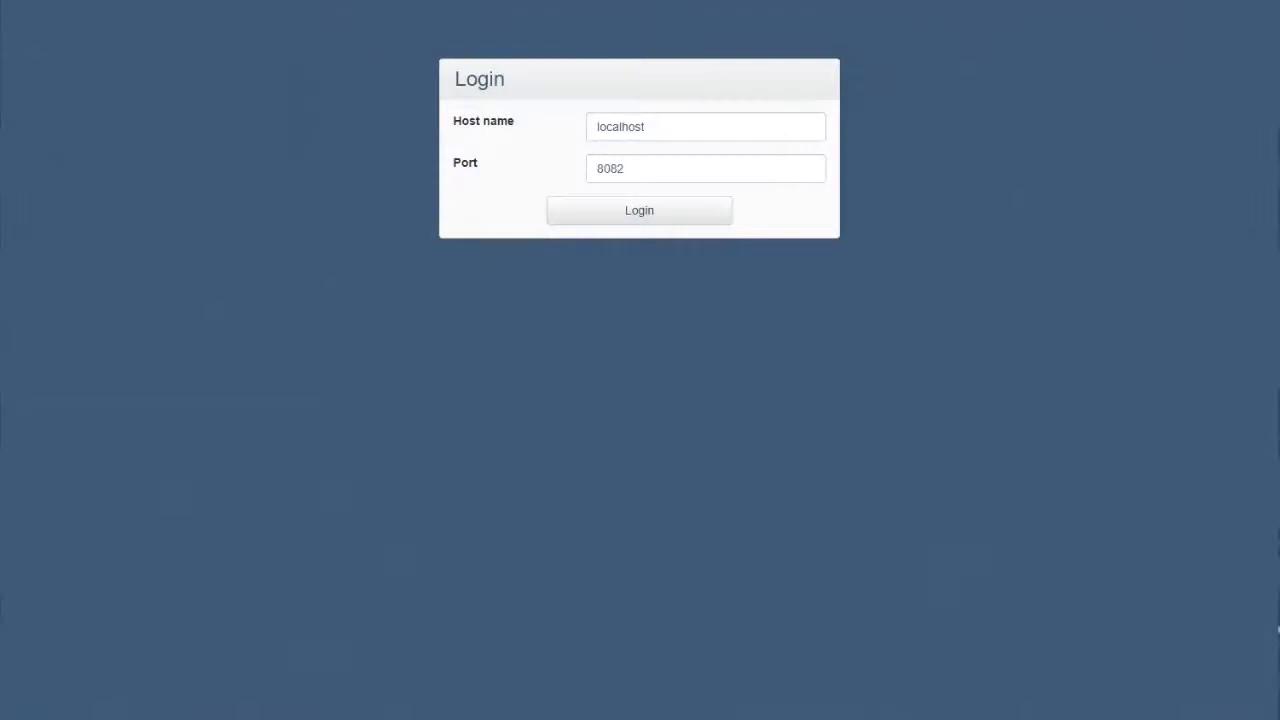
mouse_move(640, 210)
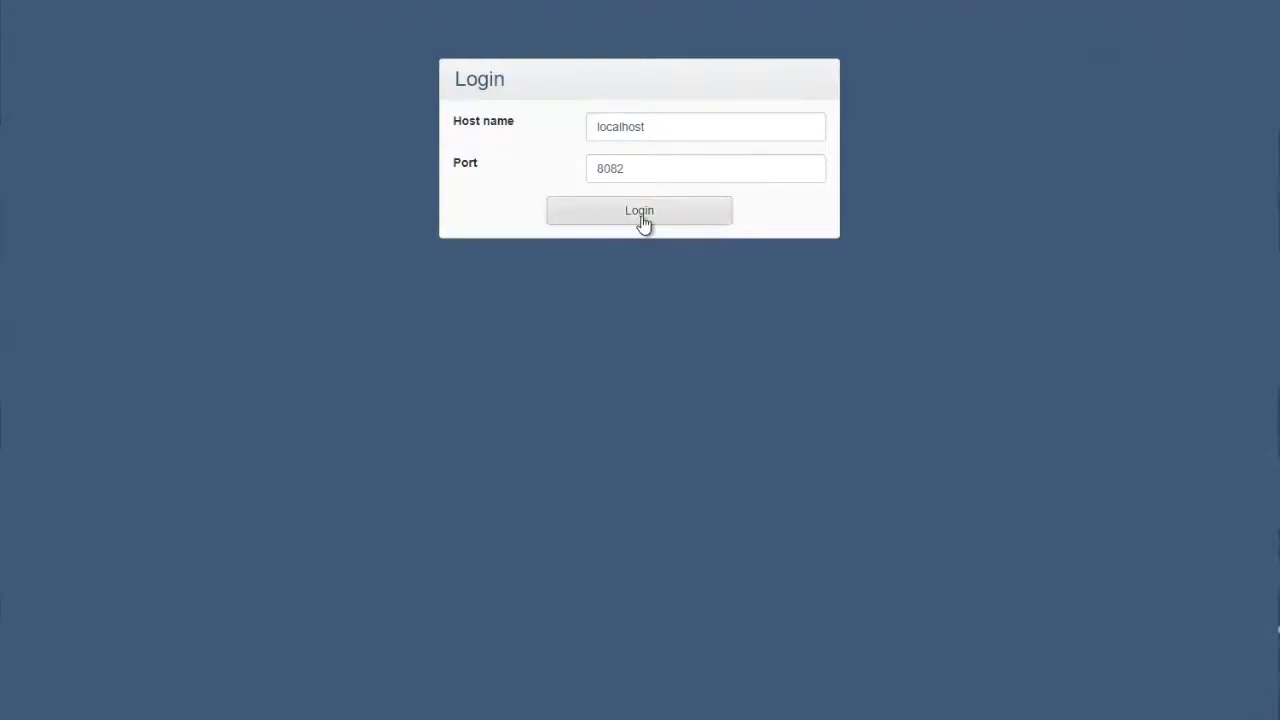
Log in to the hardware station on localhost, port 8082, reaching the empty device list.
click(640, 210)
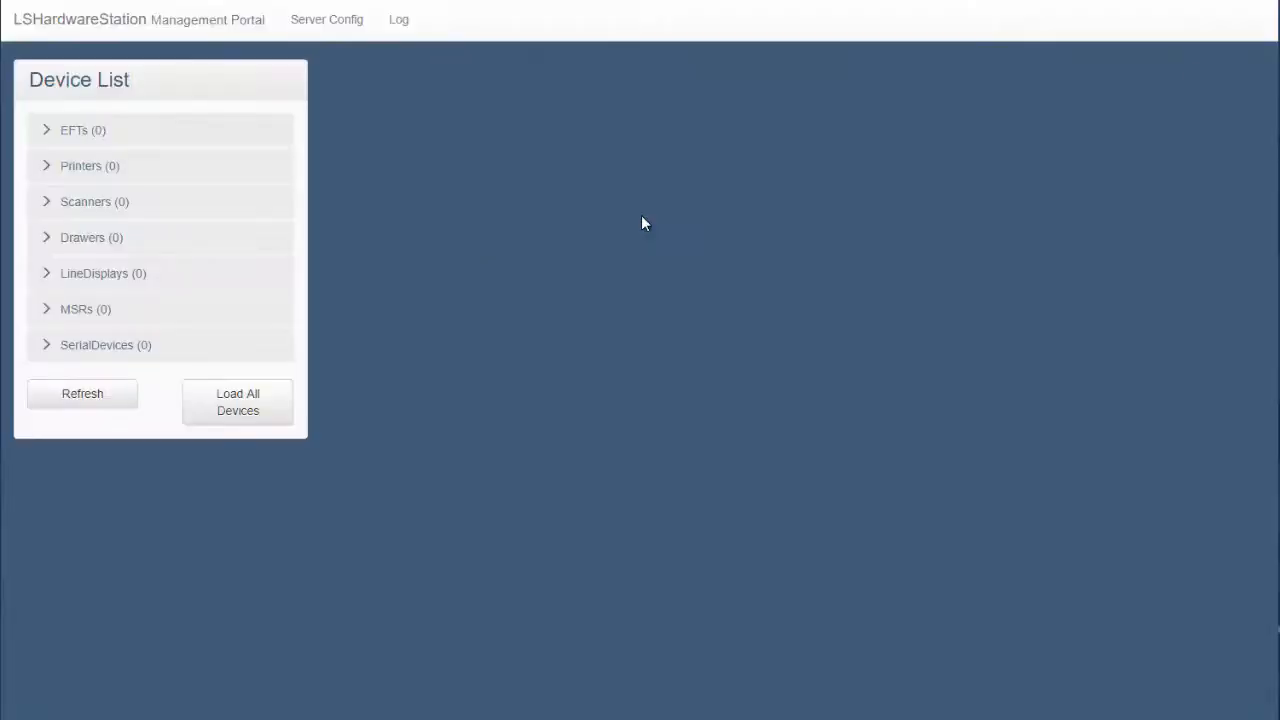
Create an EFT device with ID GP and GlobalPayments as the payment provider.
click(84, 130)
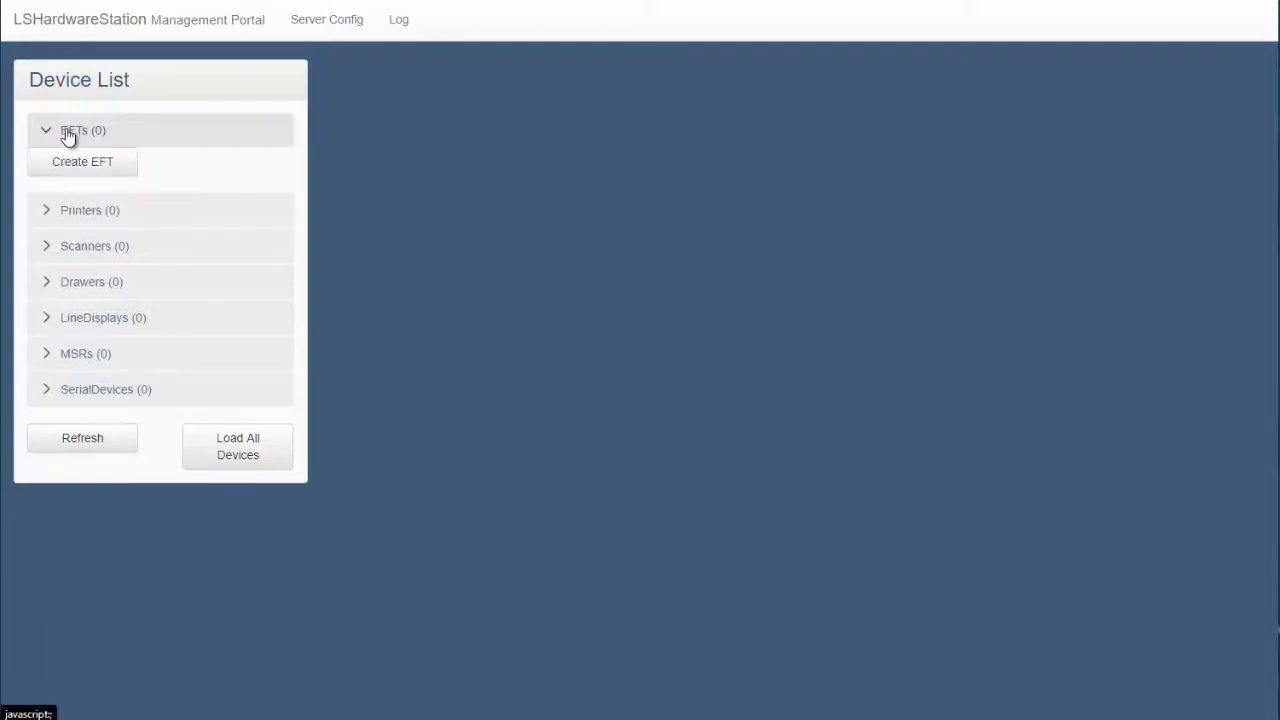
click(82, 160)
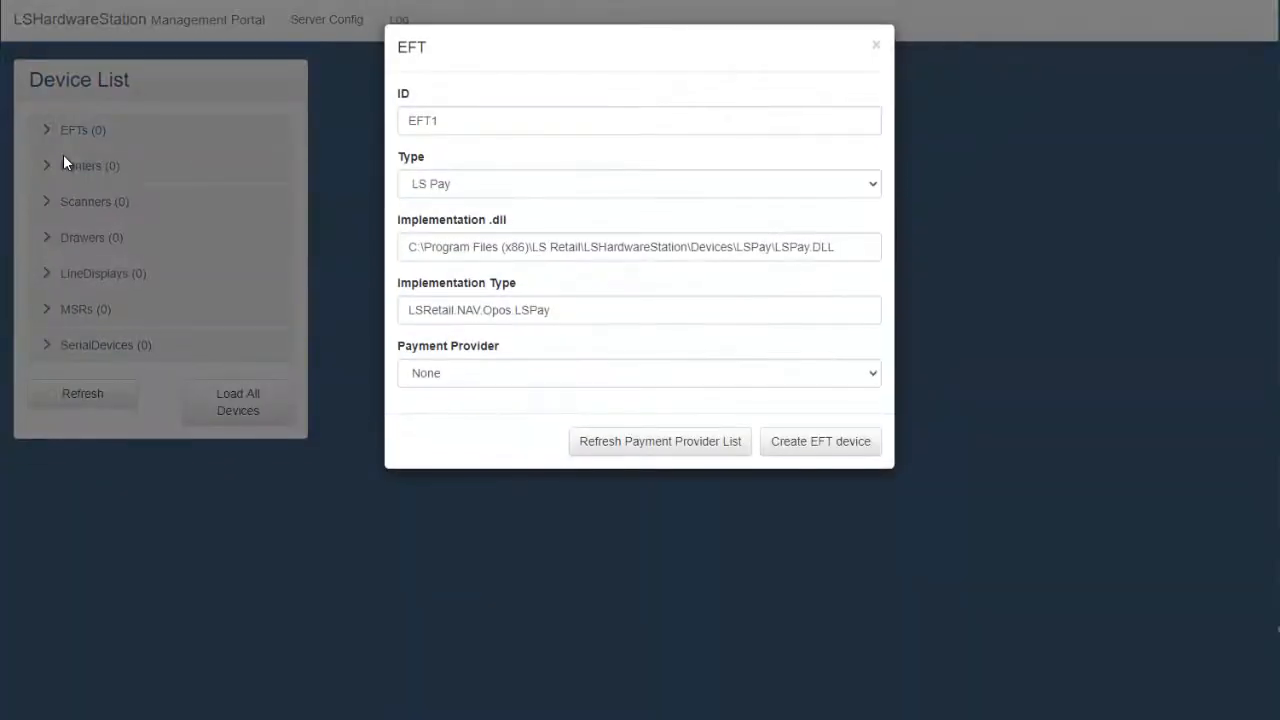
triple_click(640, 120)
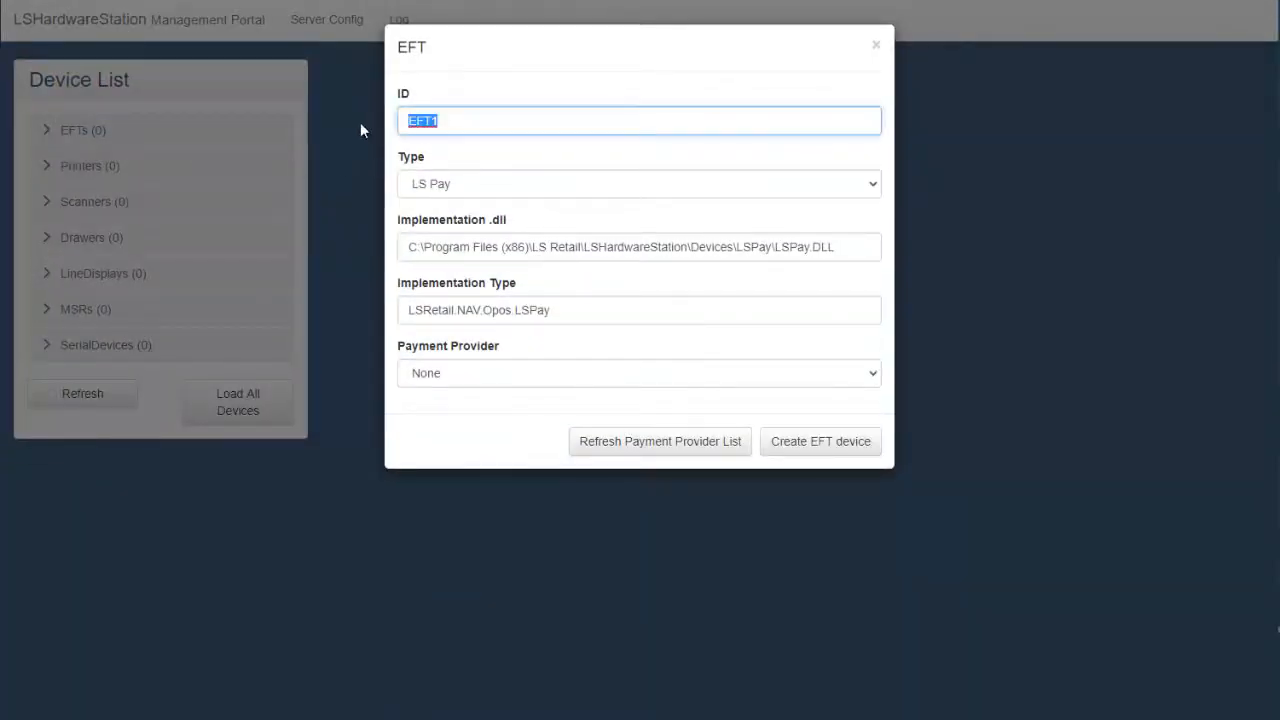
text(GP)
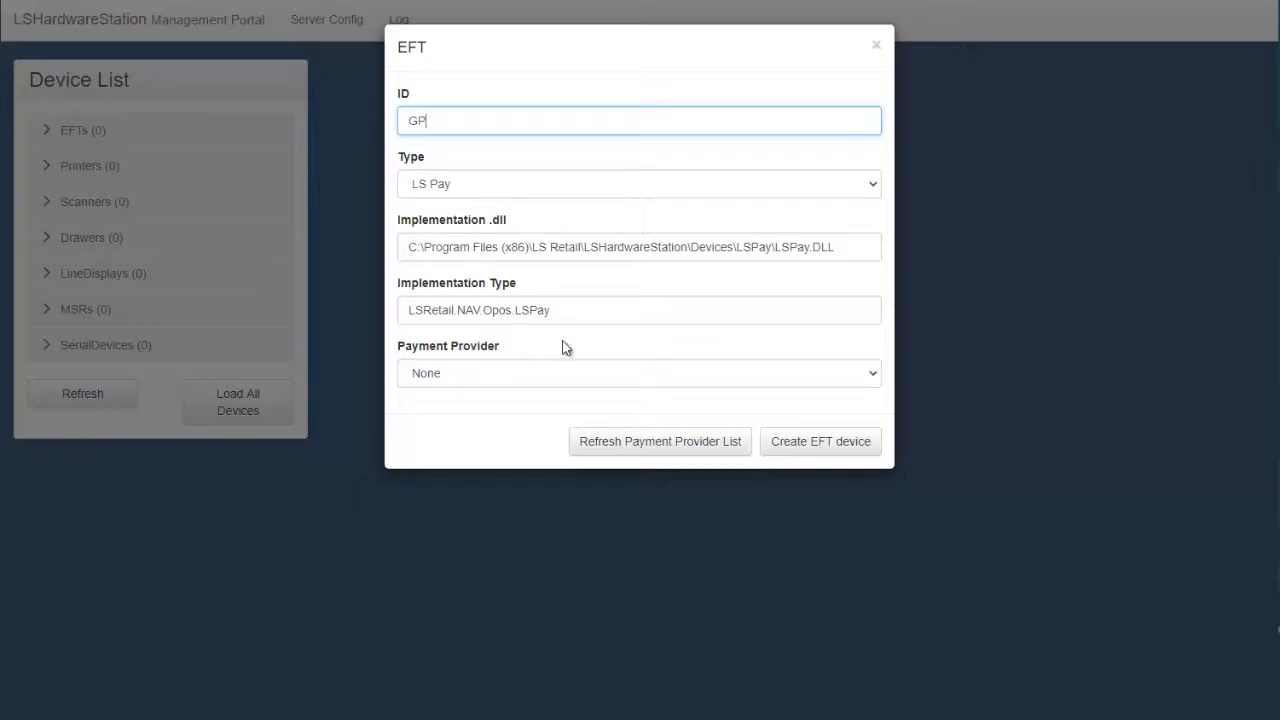
click(640, 372)
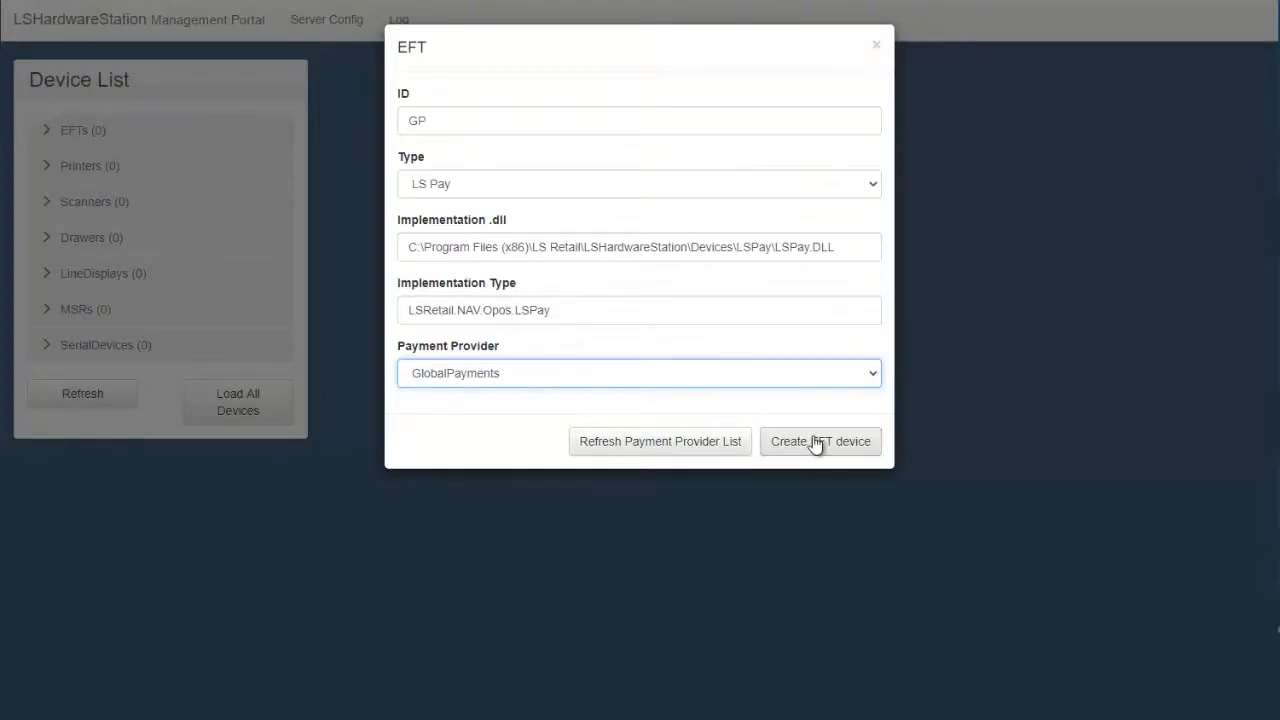
click(820, 442)
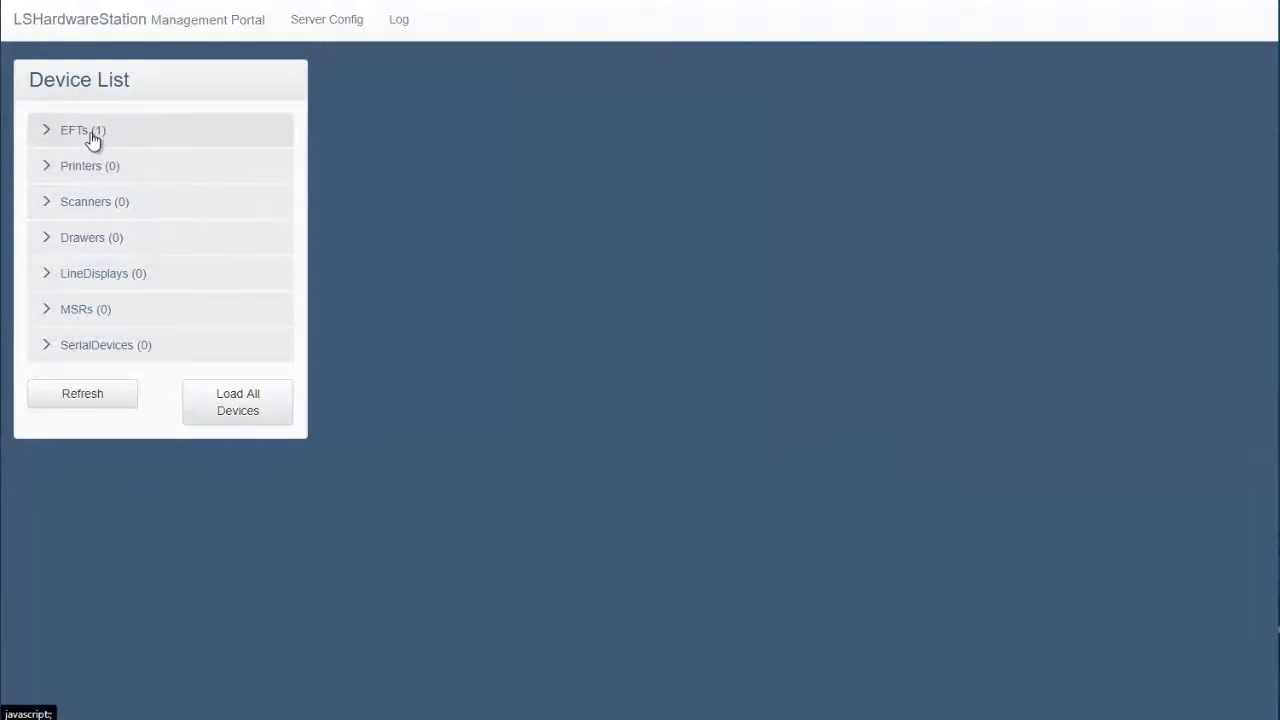
Give the GP device IP address 10.160.246.43 and main port 4001.
click(76, 130)
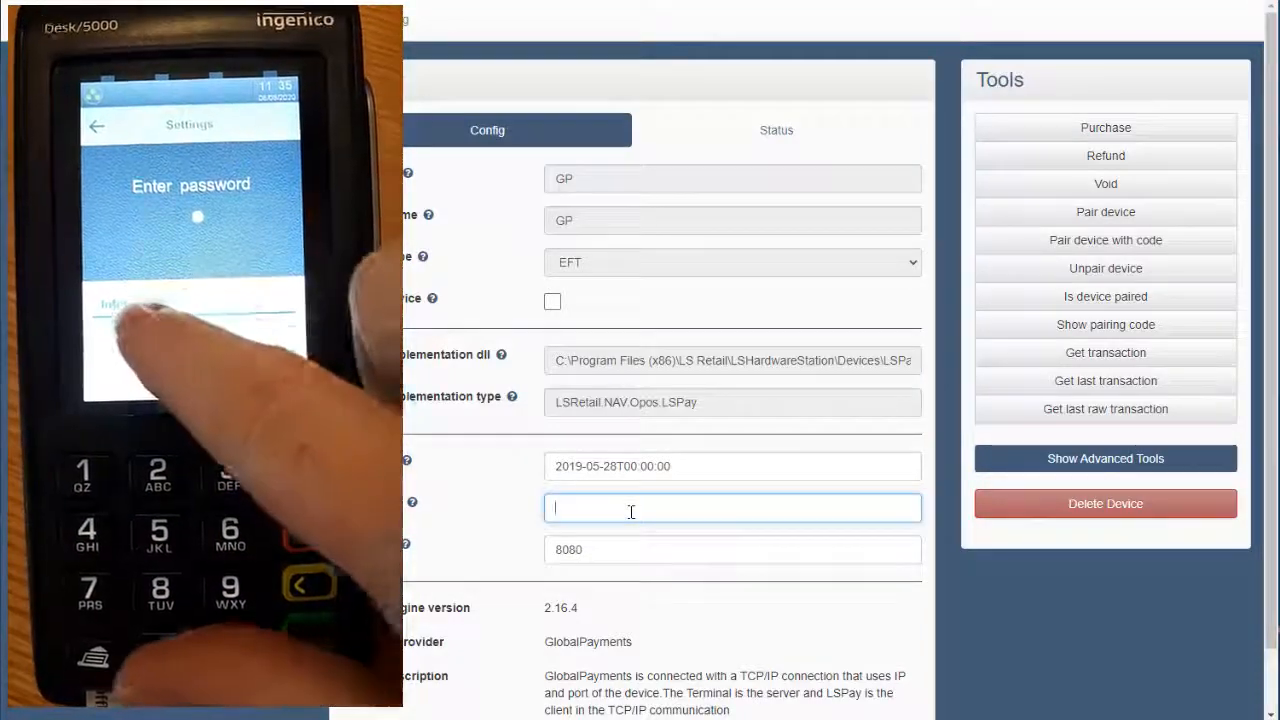
text(10.160.246)
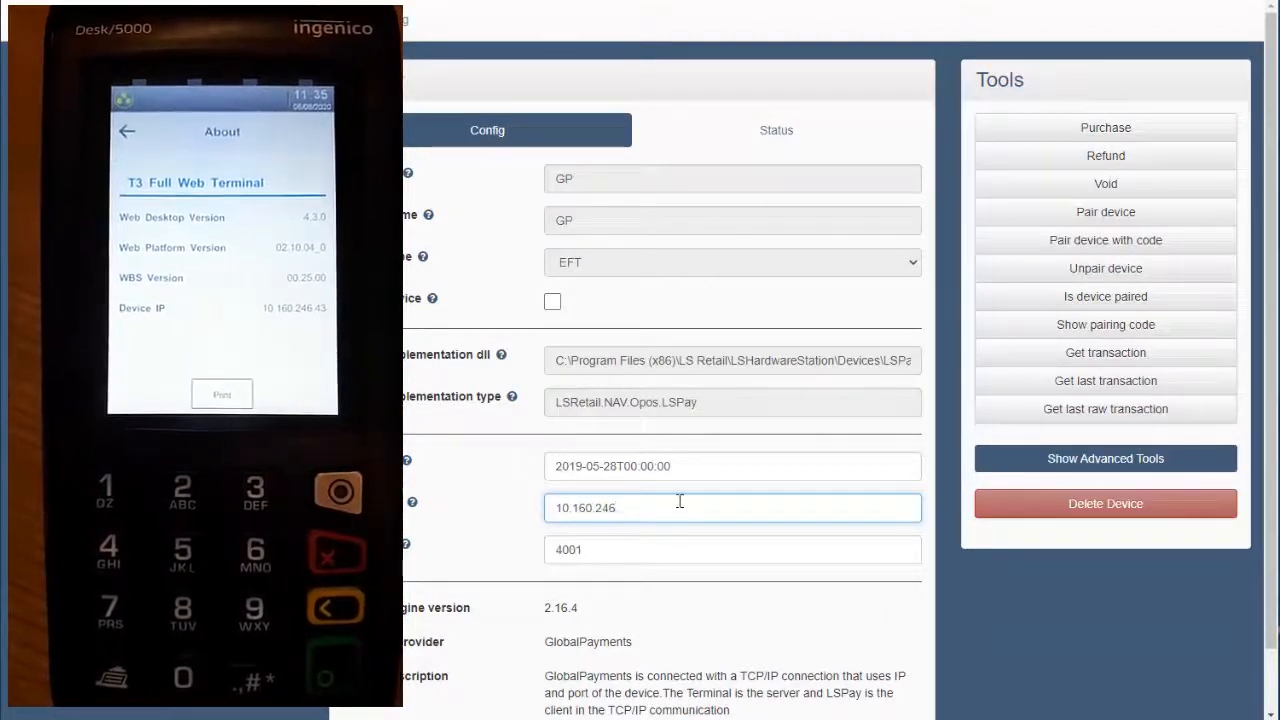
text(.4)
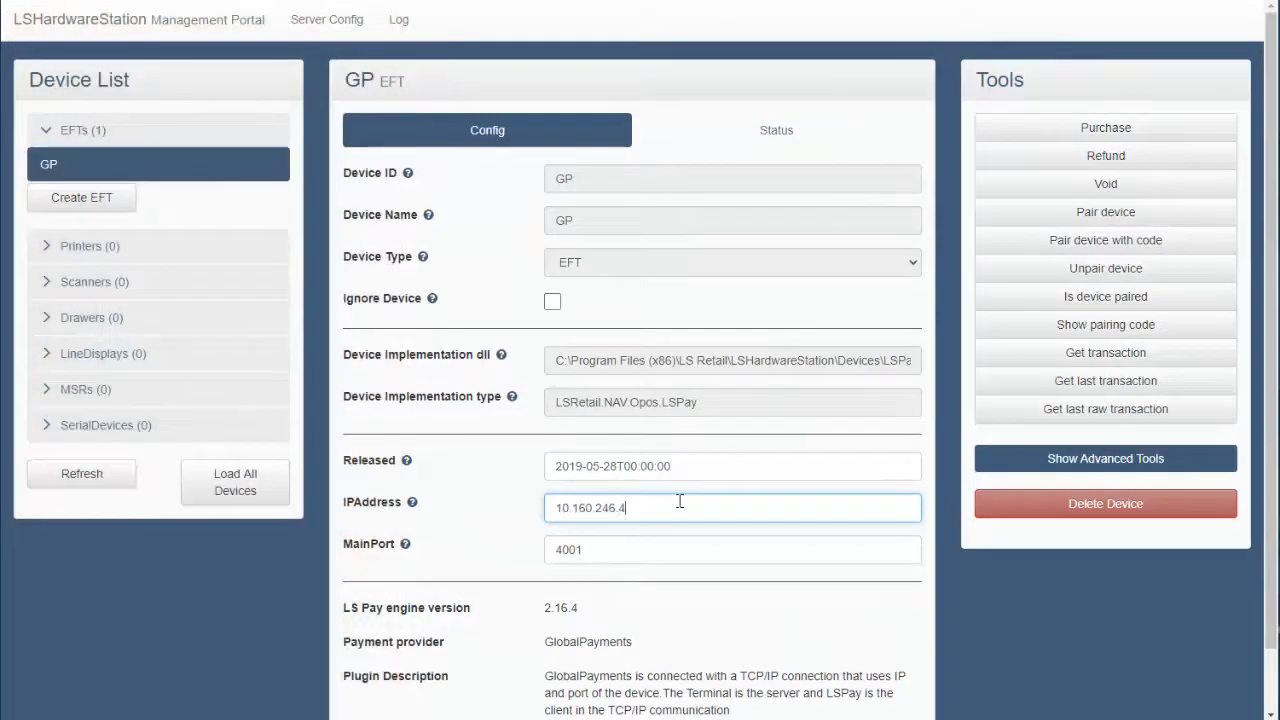
text(3)
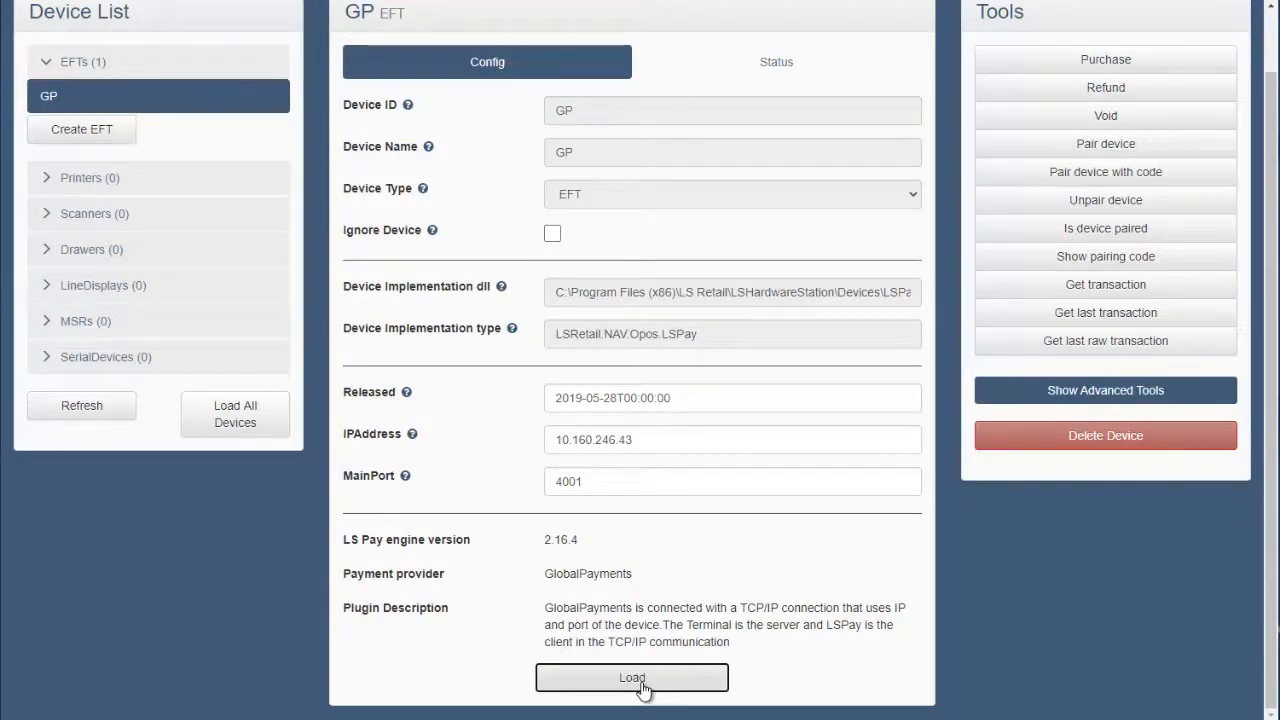
Load the GP device with its IP 10.160.246.43 and port 4001 settings.
click(632, 678)
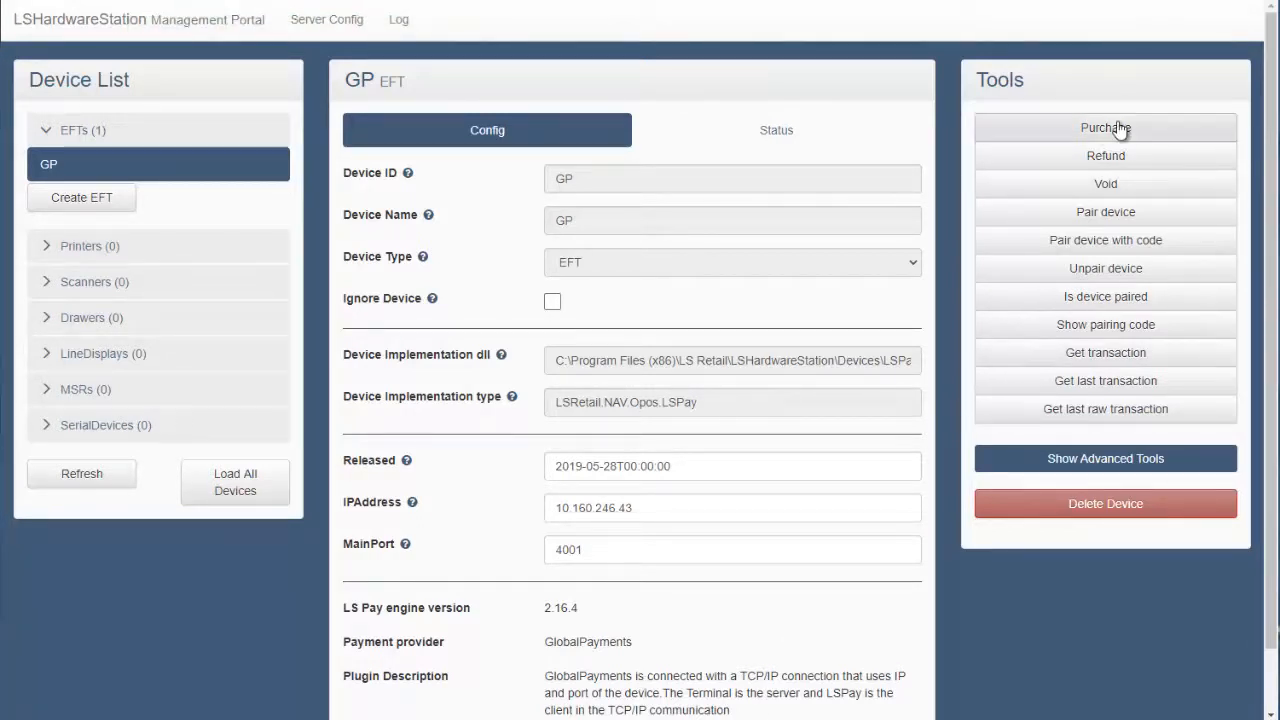
Start a test purchase on GP for amount 10 with currency code USD.
click(1104, 128)
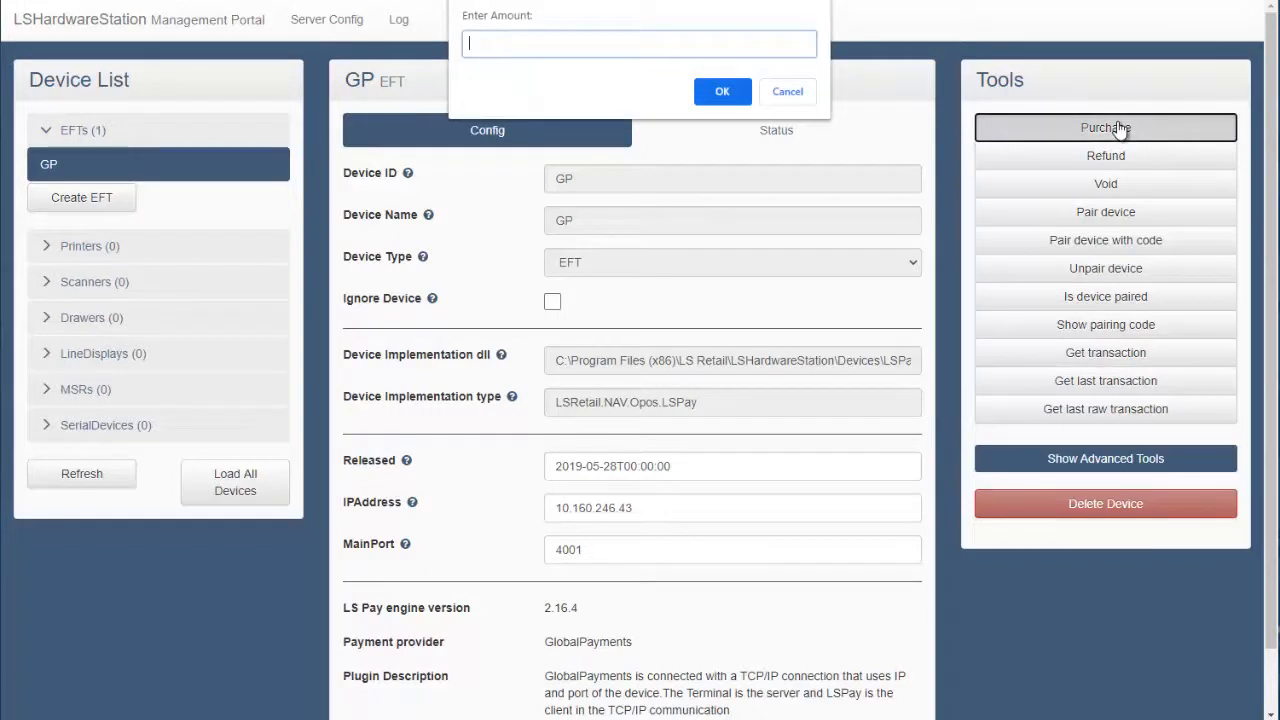
text(10)
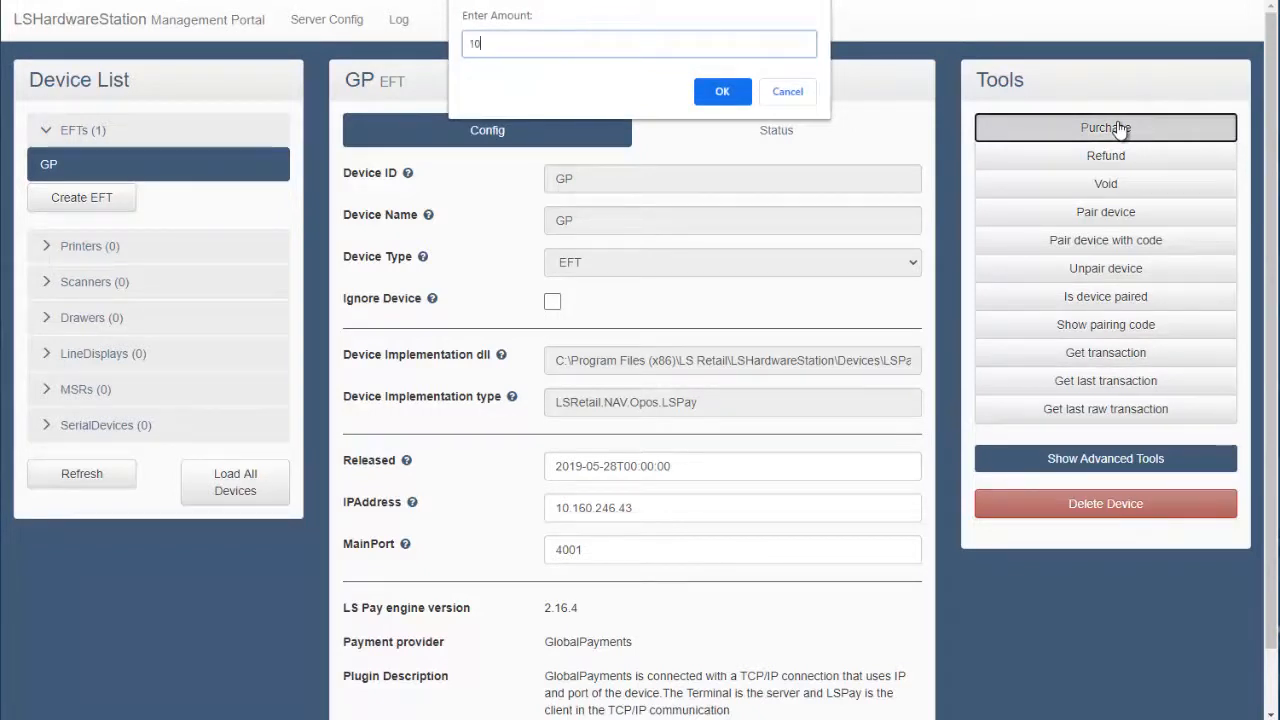
click(722, 92)
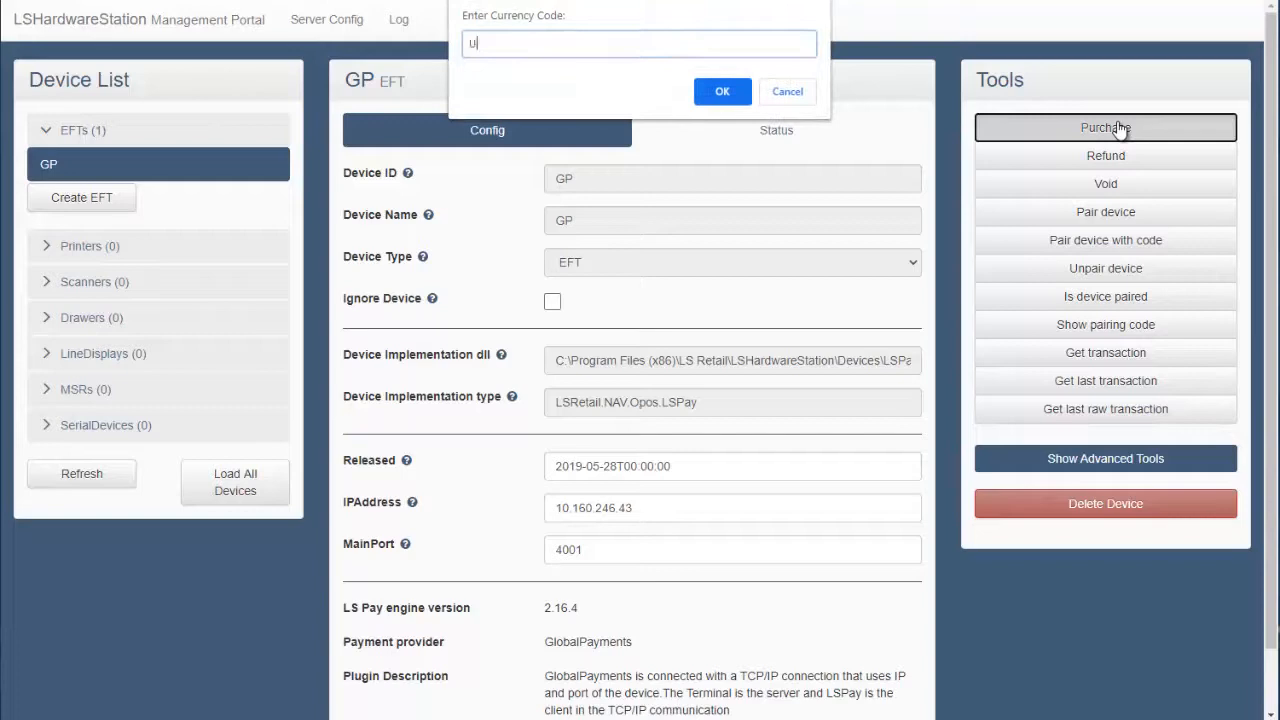
text(SD)
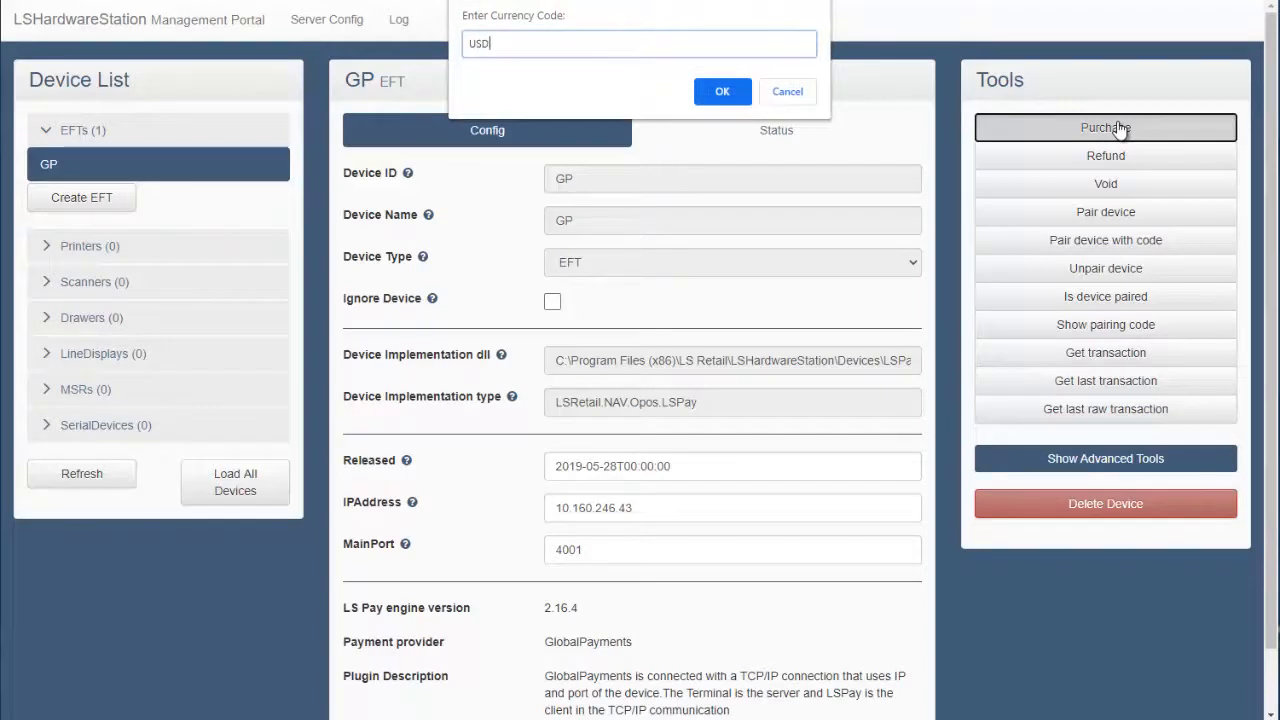